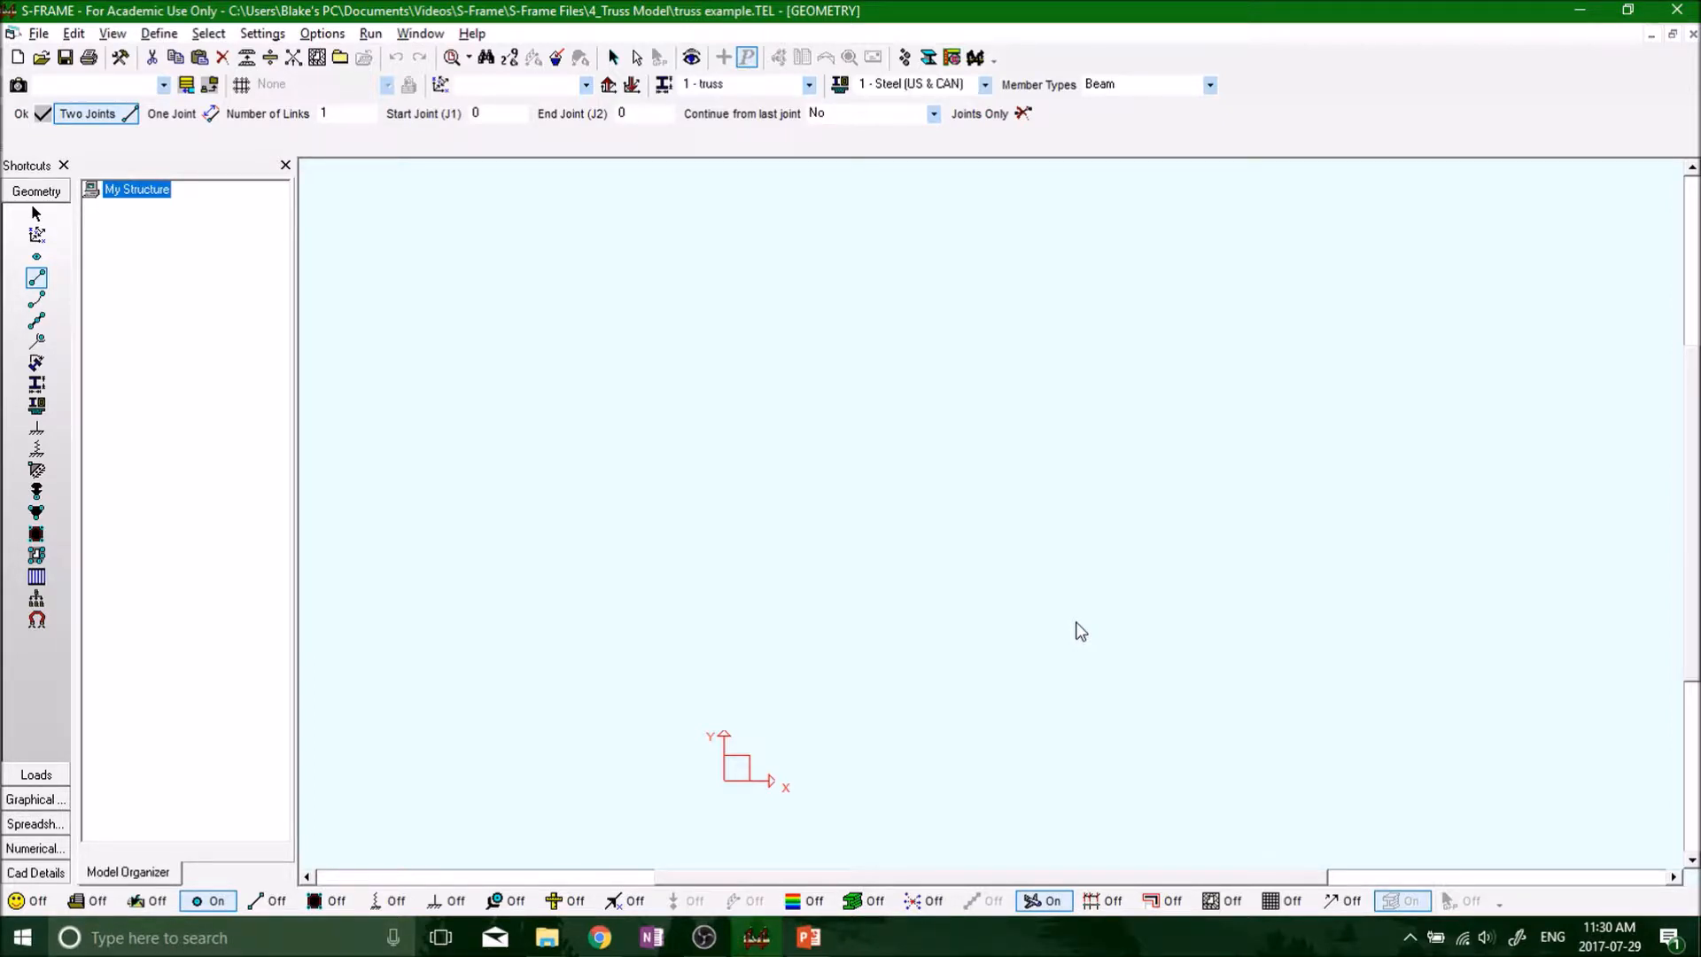
mouse_move(886, 622)
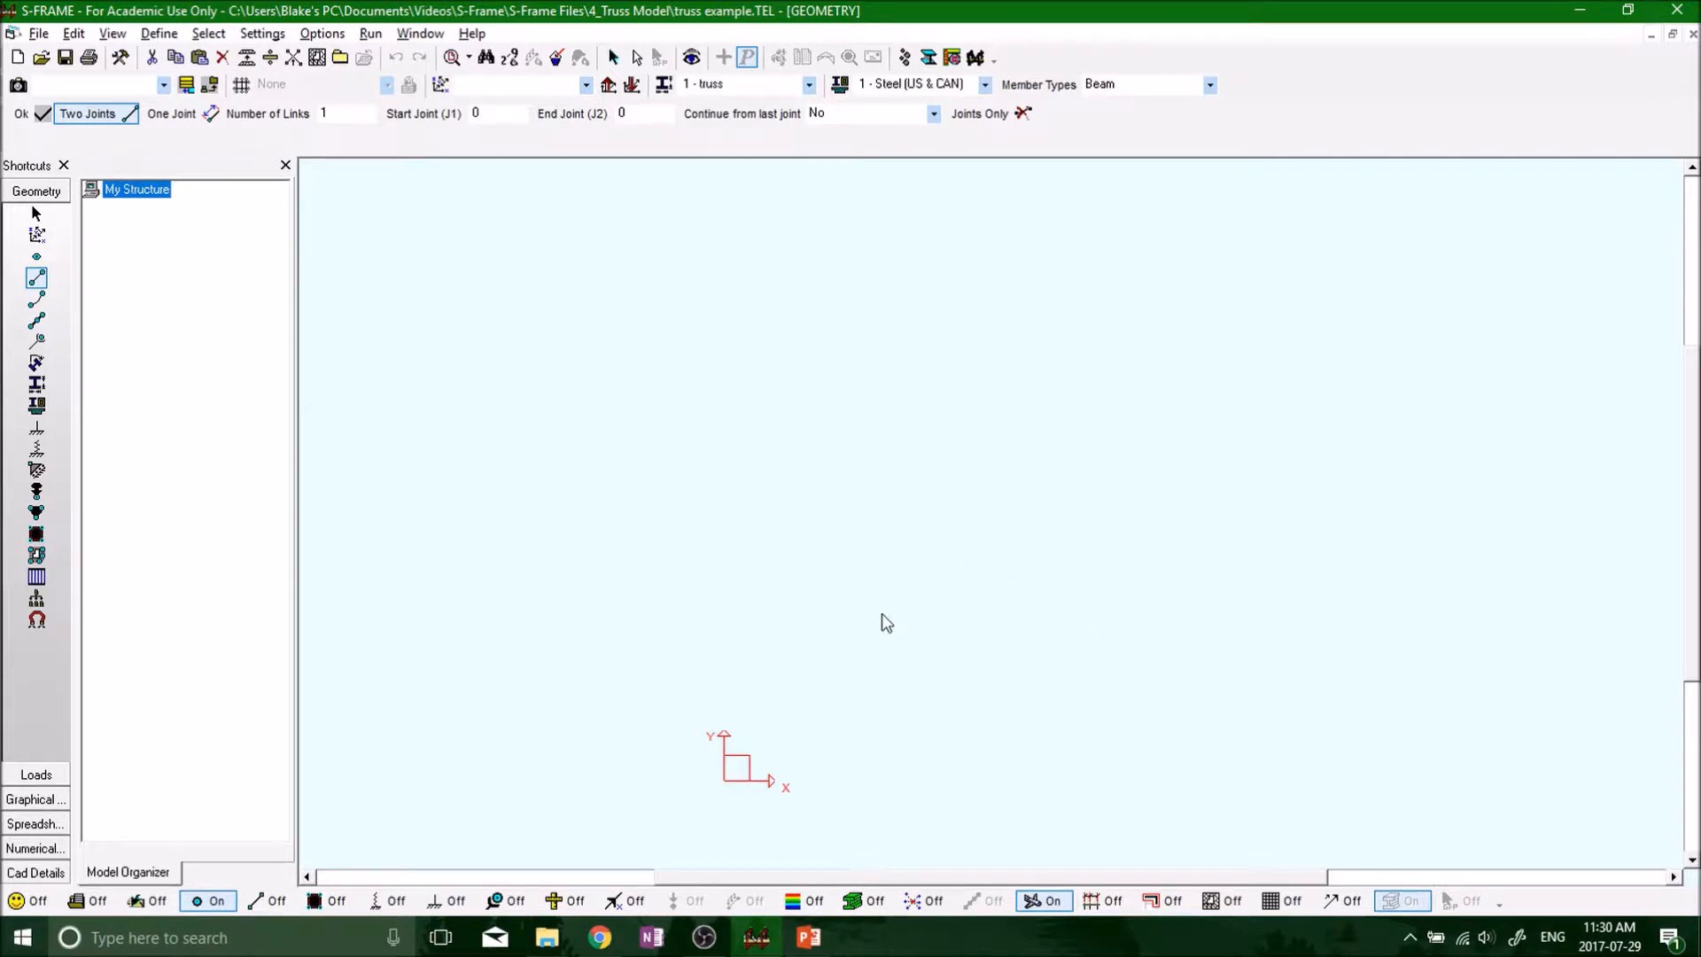
mouse_move(886, 609)
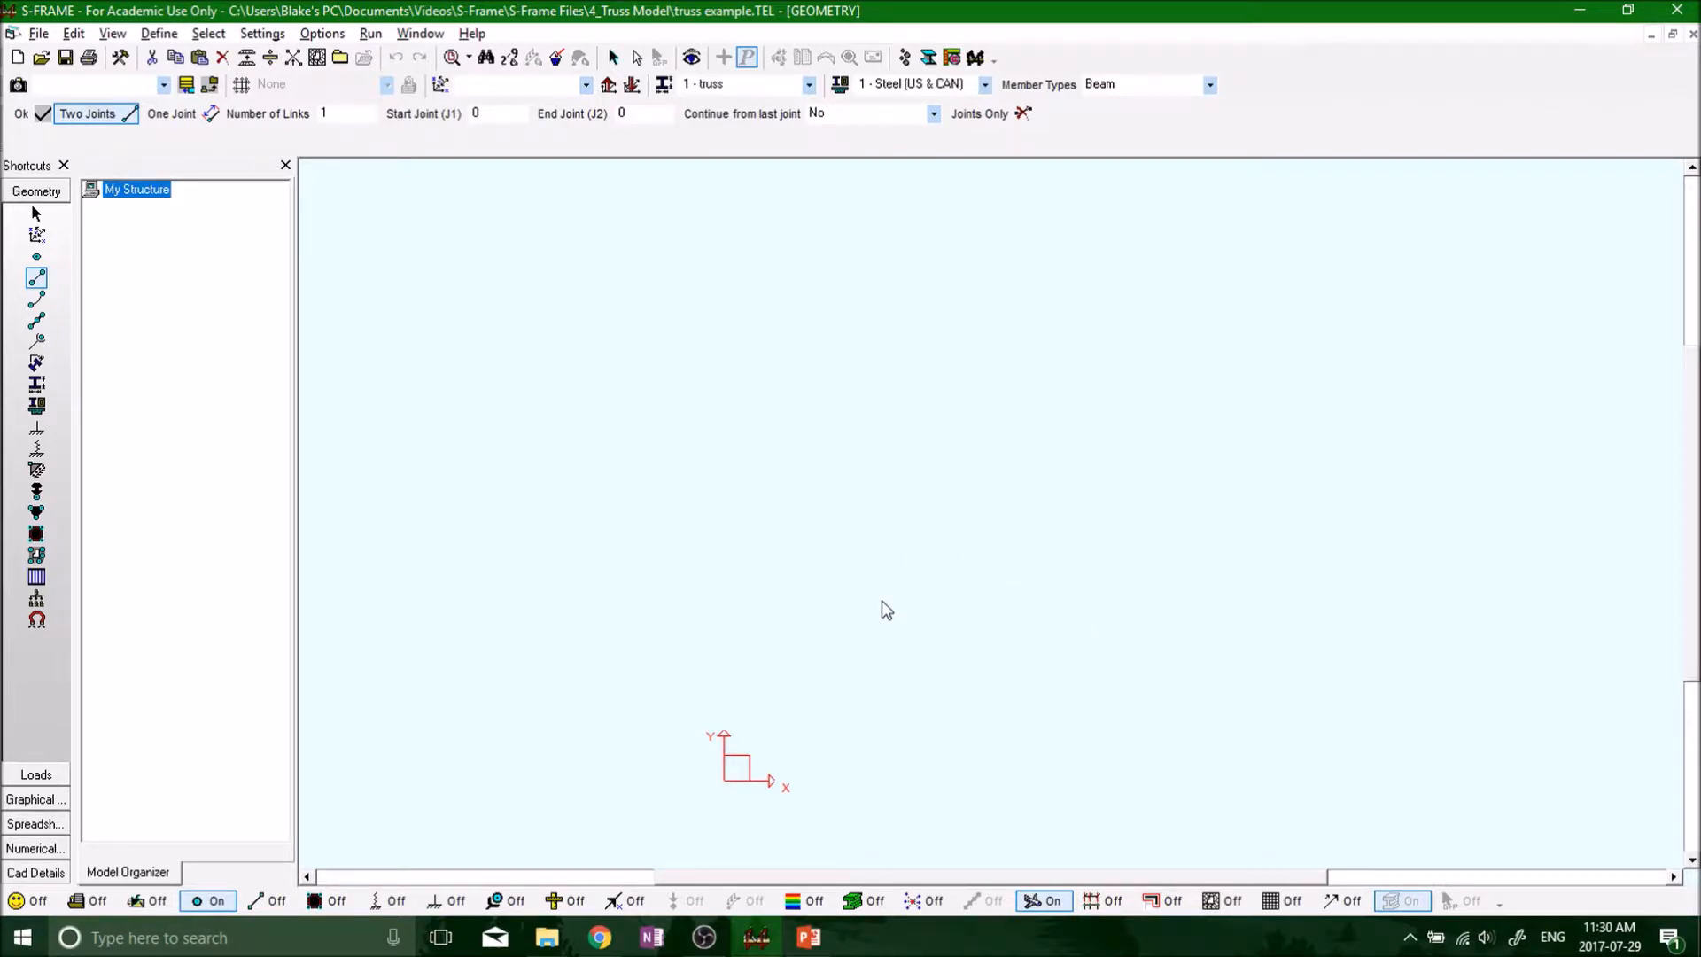
mouse_move(798, 528)
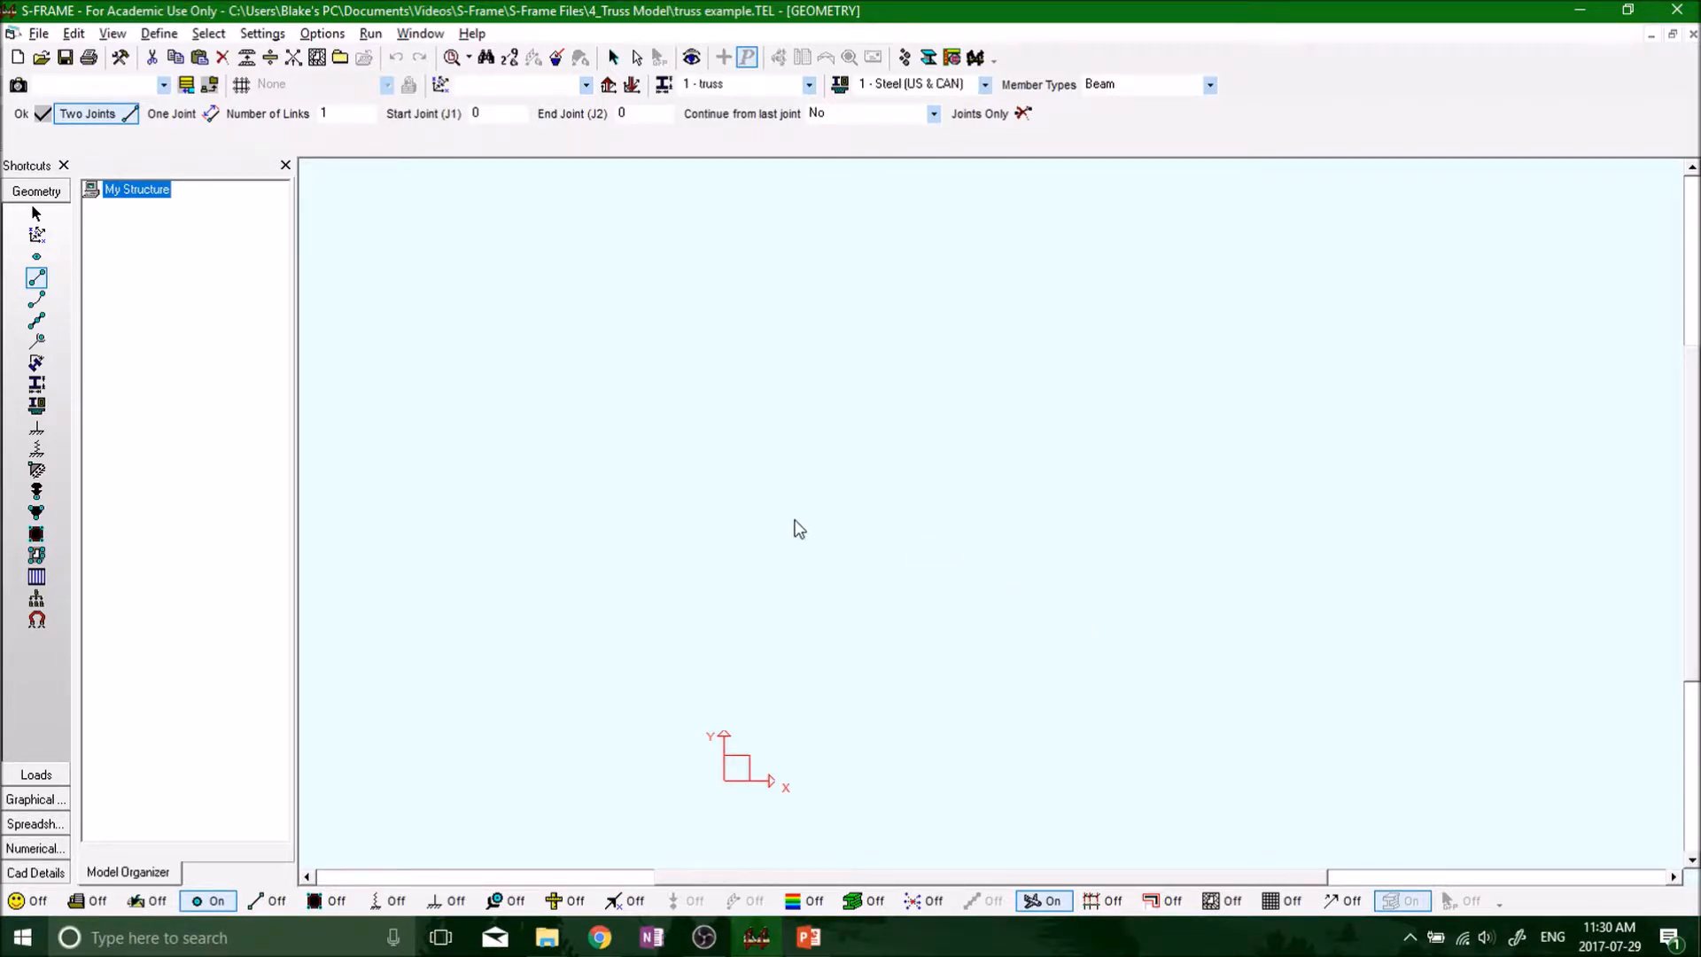
mouse_move(792, 532)
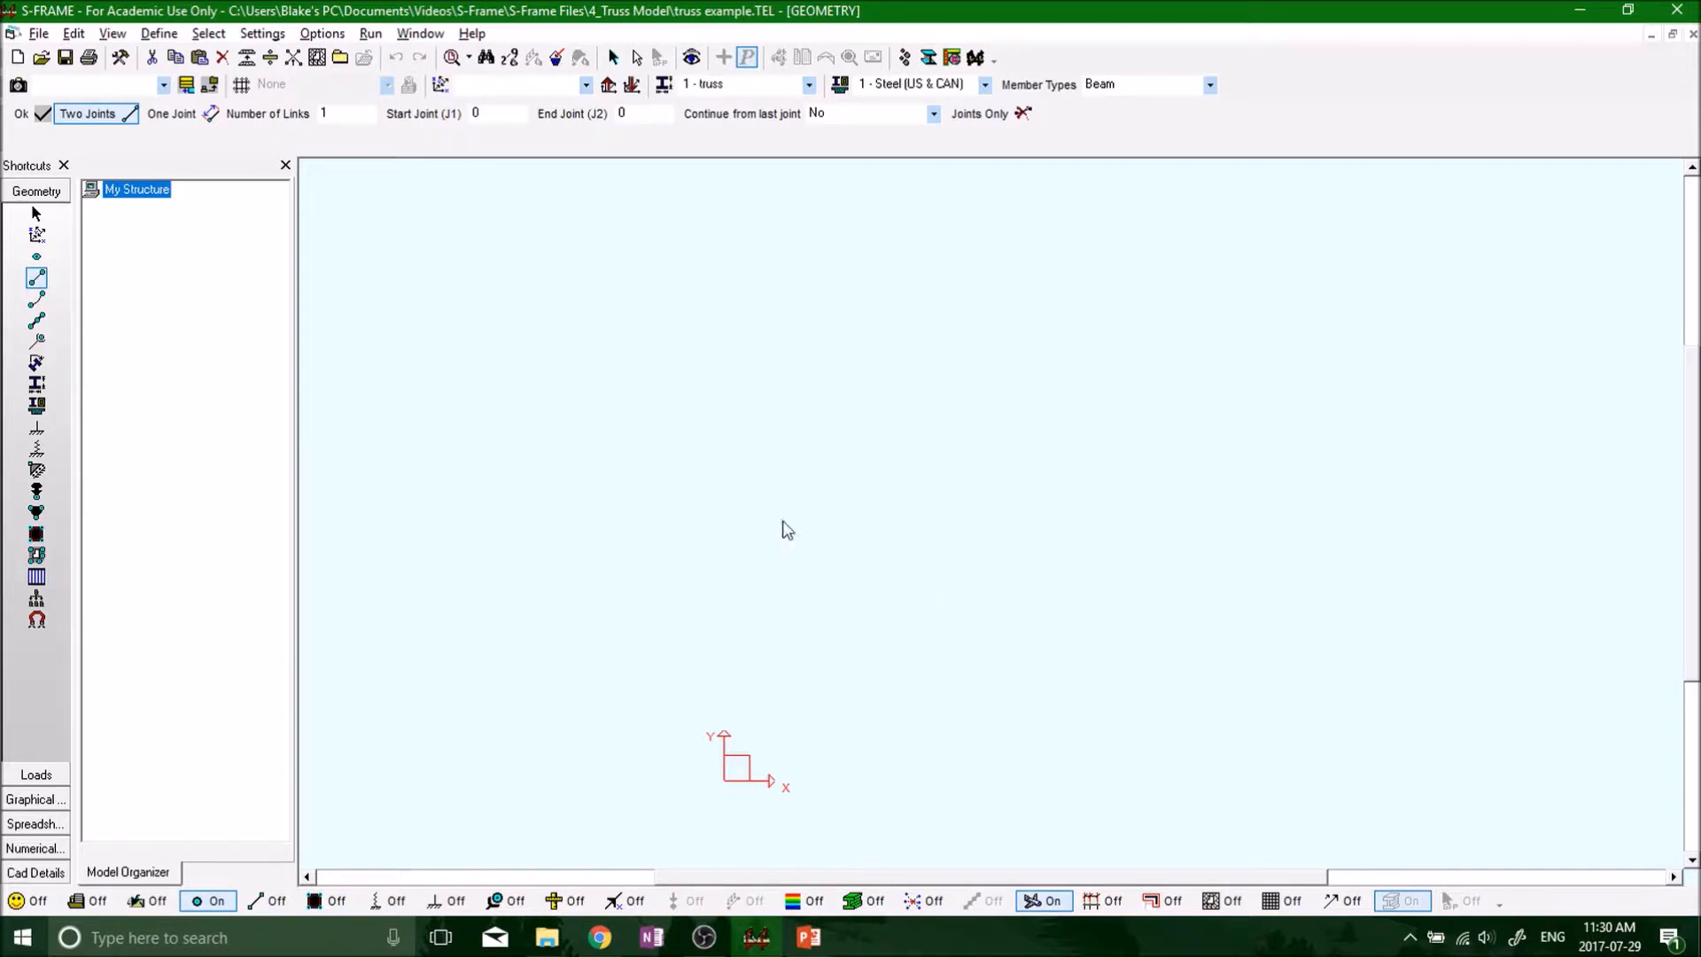
mouse_move(36, 255)
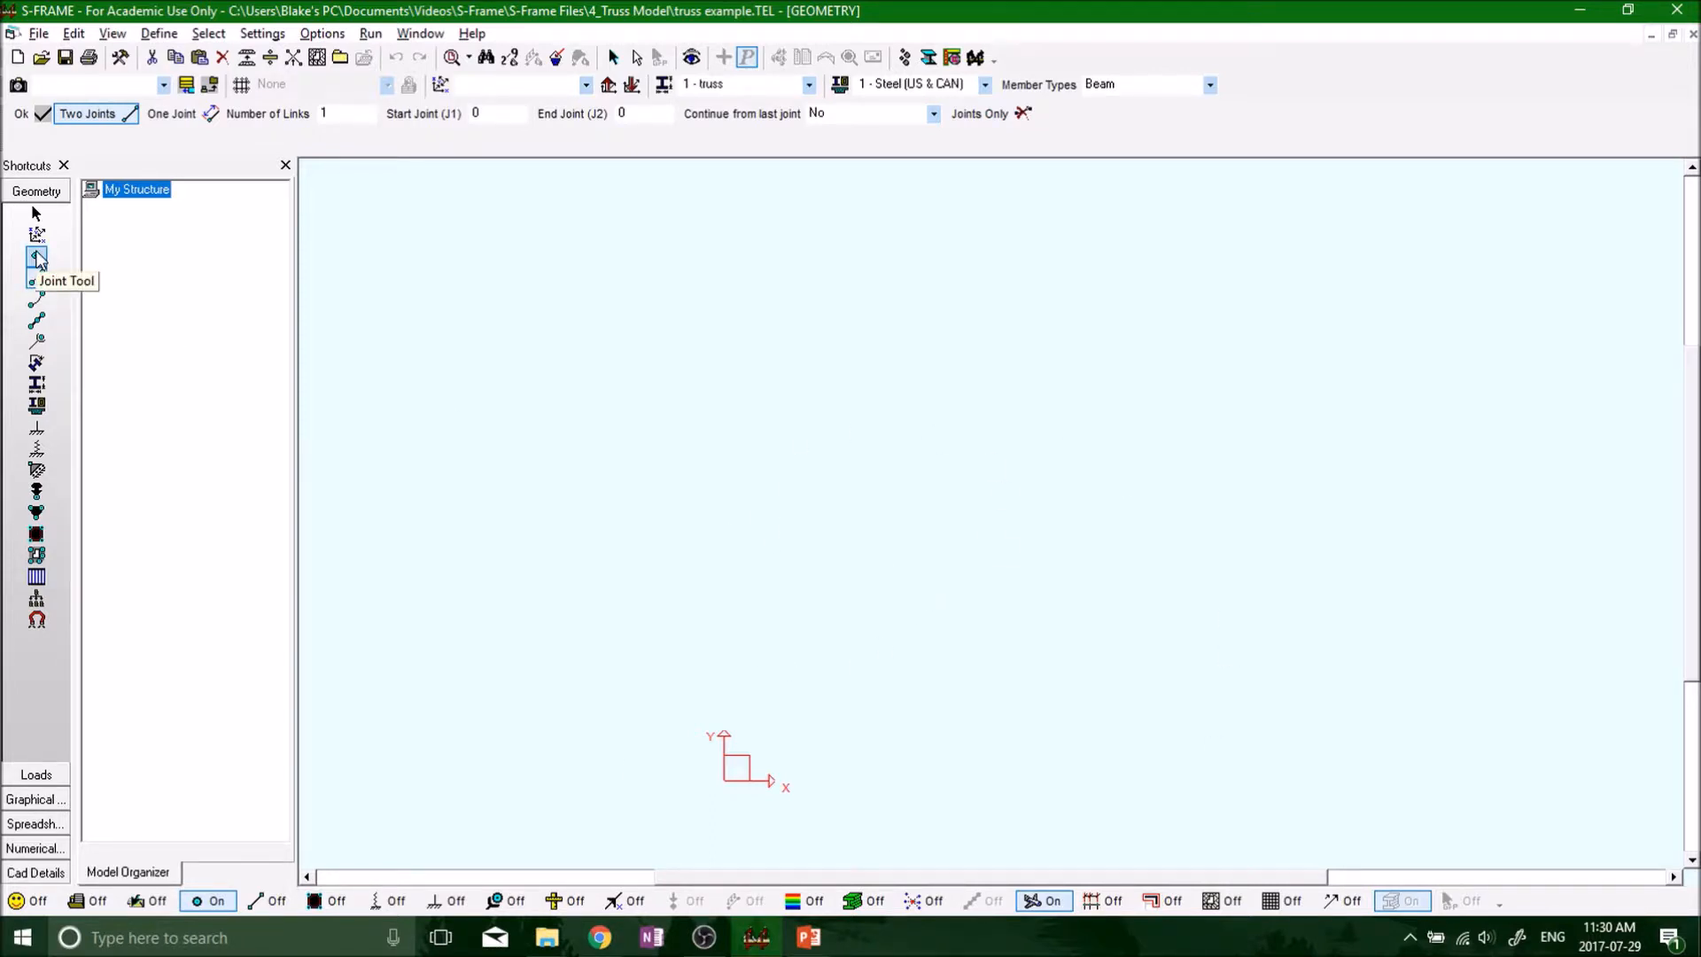
Step: Add joint 1 at the origin, set X to 60.2 m, and view the reference truss video
left_click(37, 256)
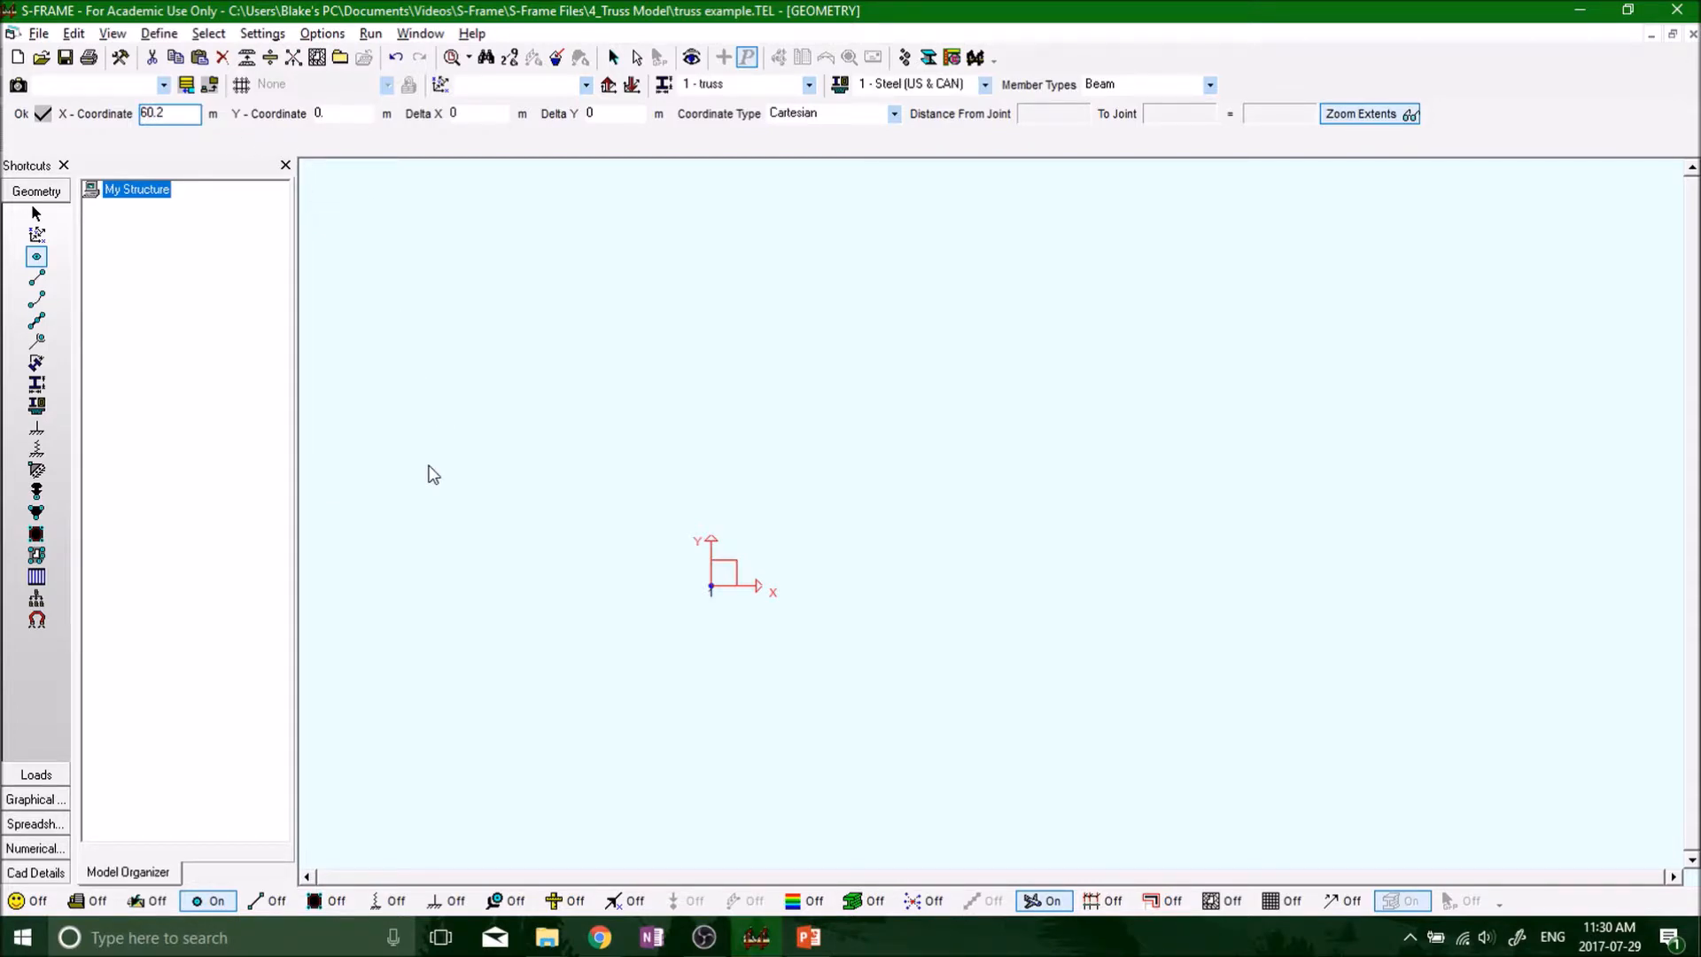
mouse_move(1009, 608)
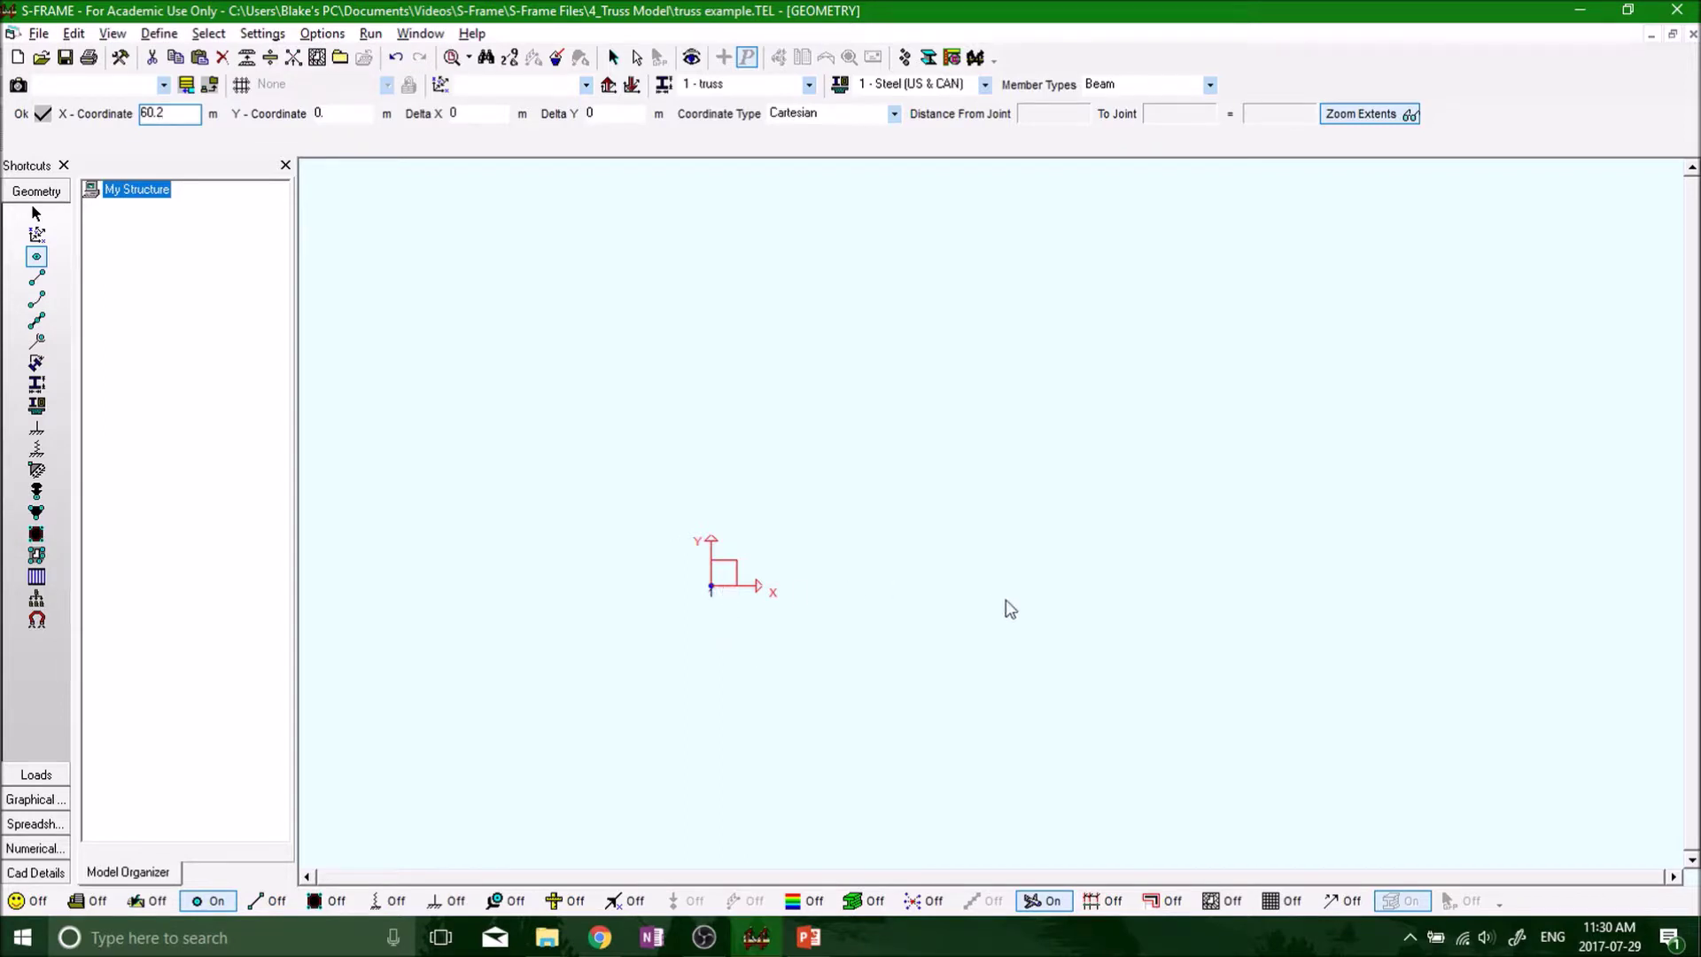
left_click(703, 938)
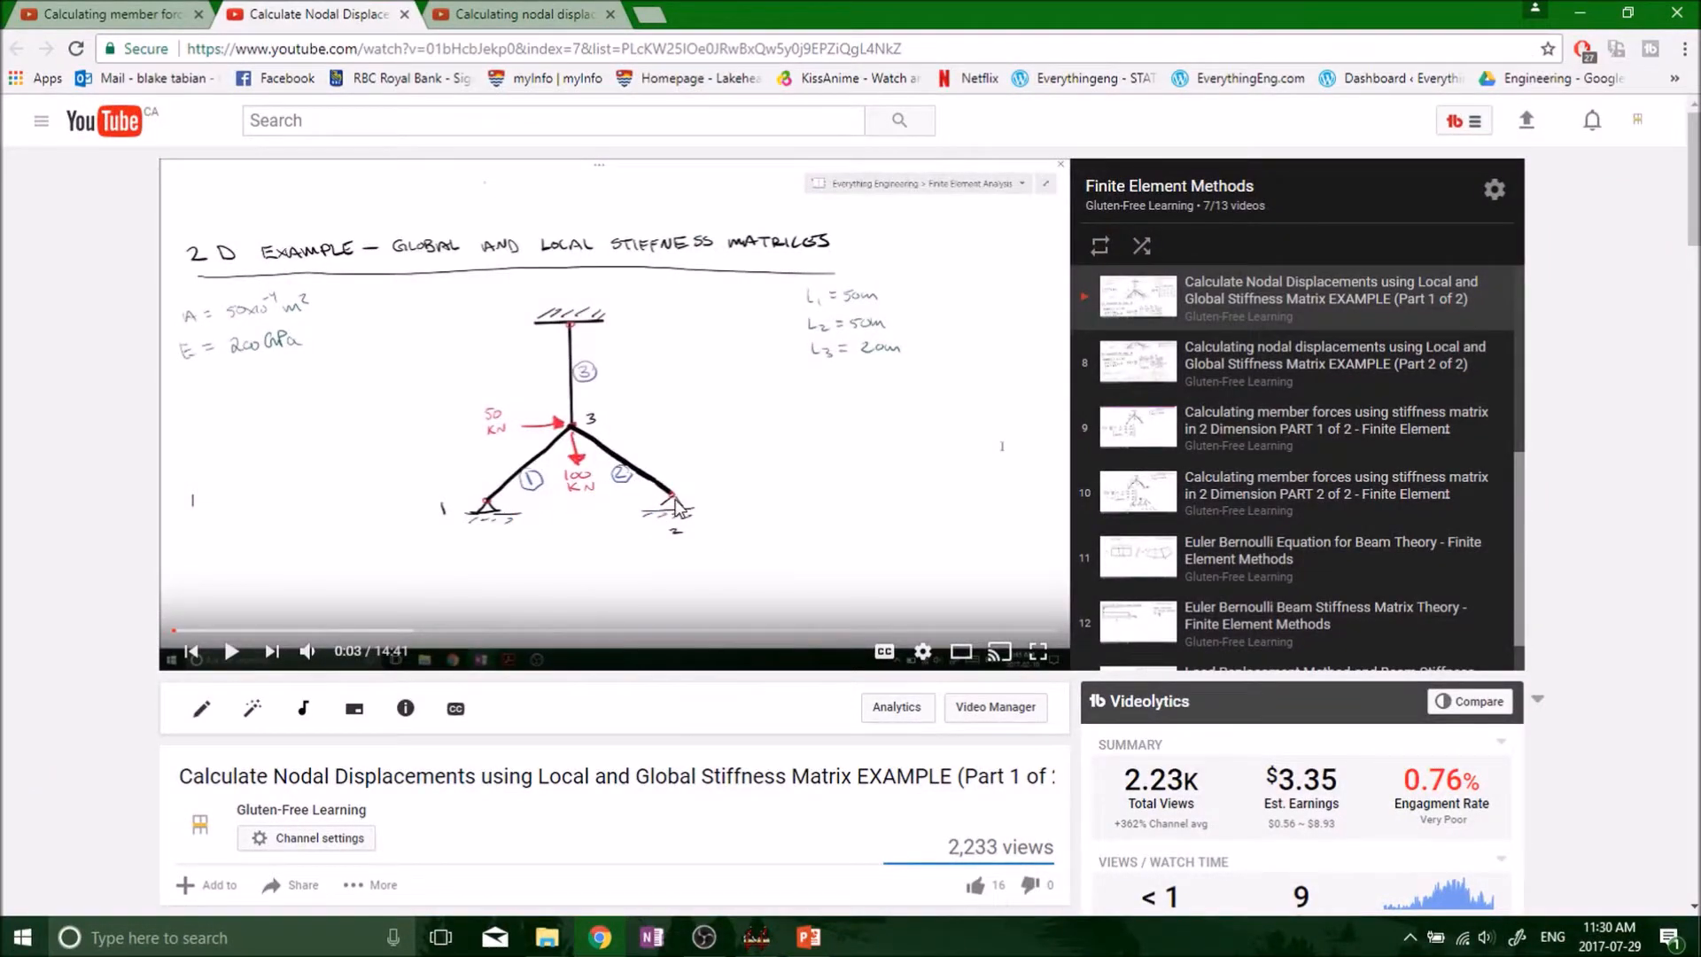
Step: Return to S-FRAME, where joint 2 now sits at X = 60.2 m
left_click(807, 937)
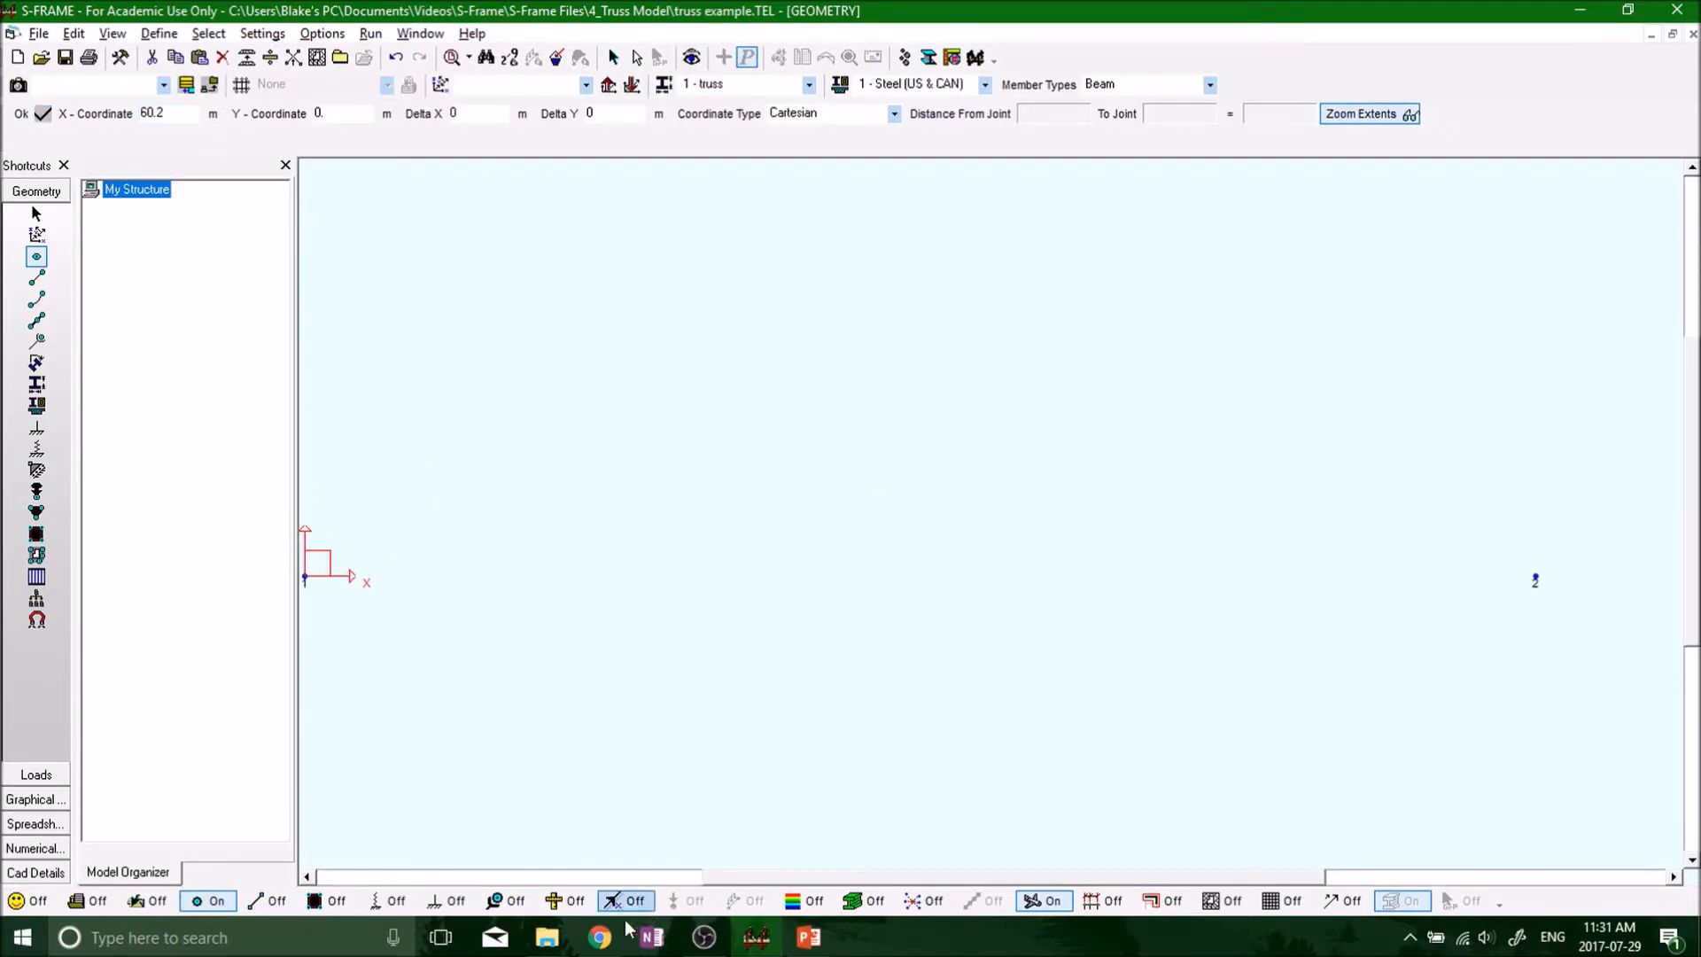
Step: Add joints at (30.1, 39.9) and (30.1, 59.9) after checking the reference diagram
left_click(598, 936)
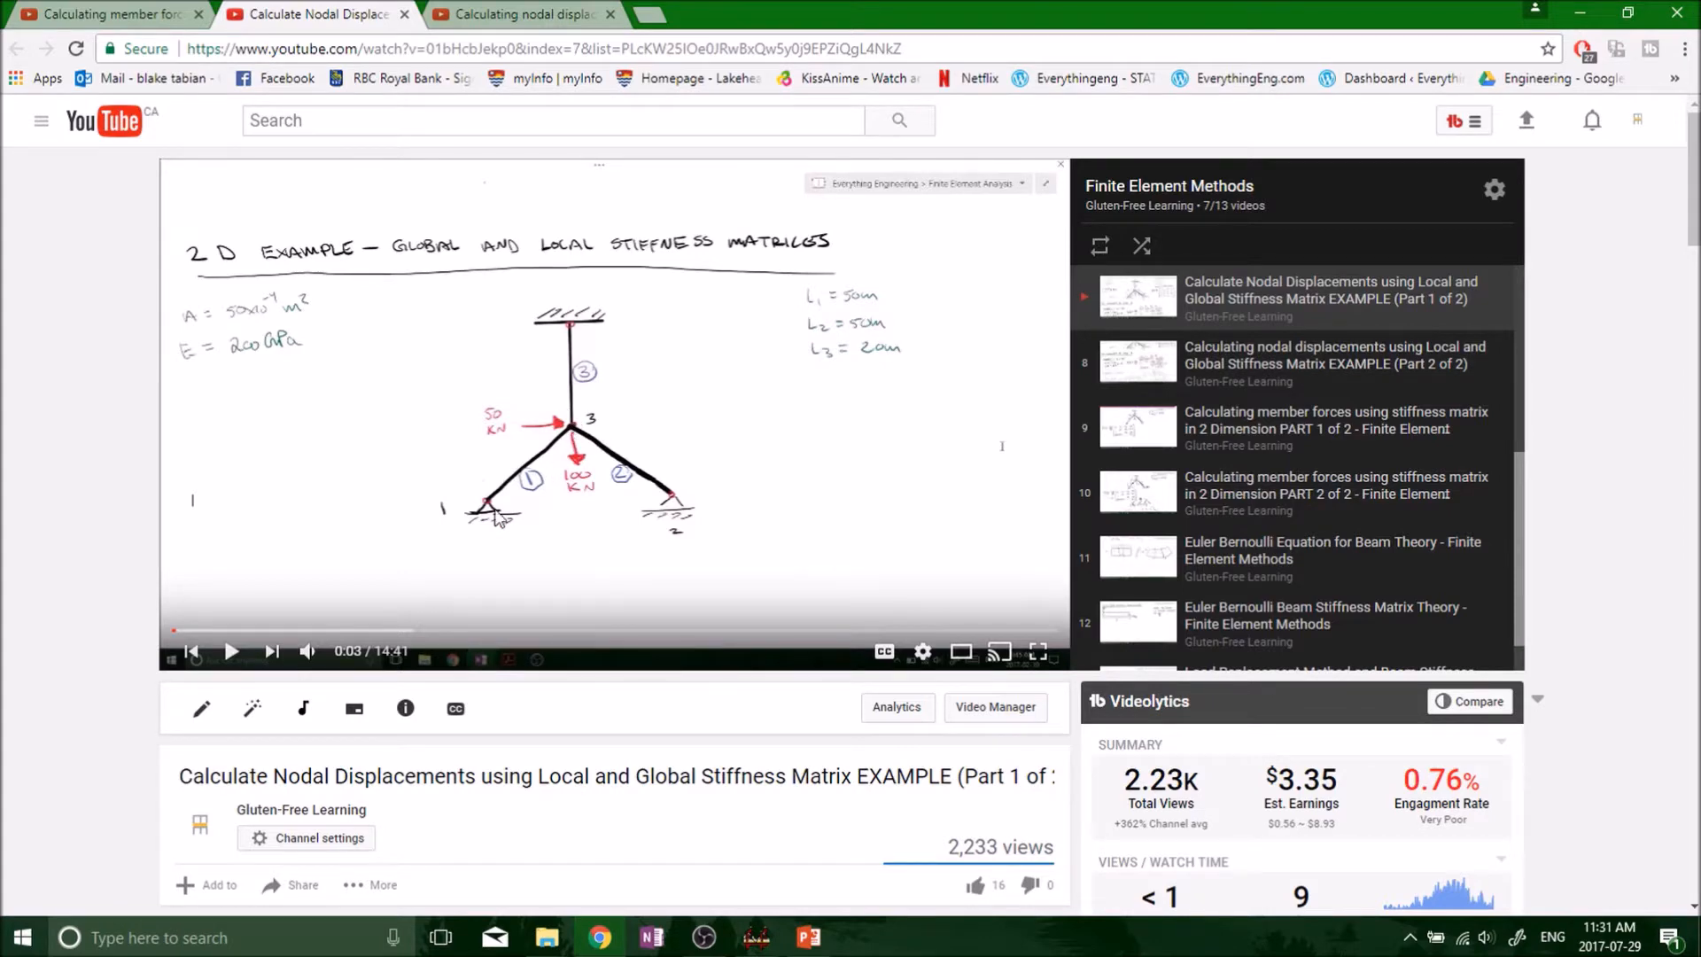
mouse_move(584, 435)
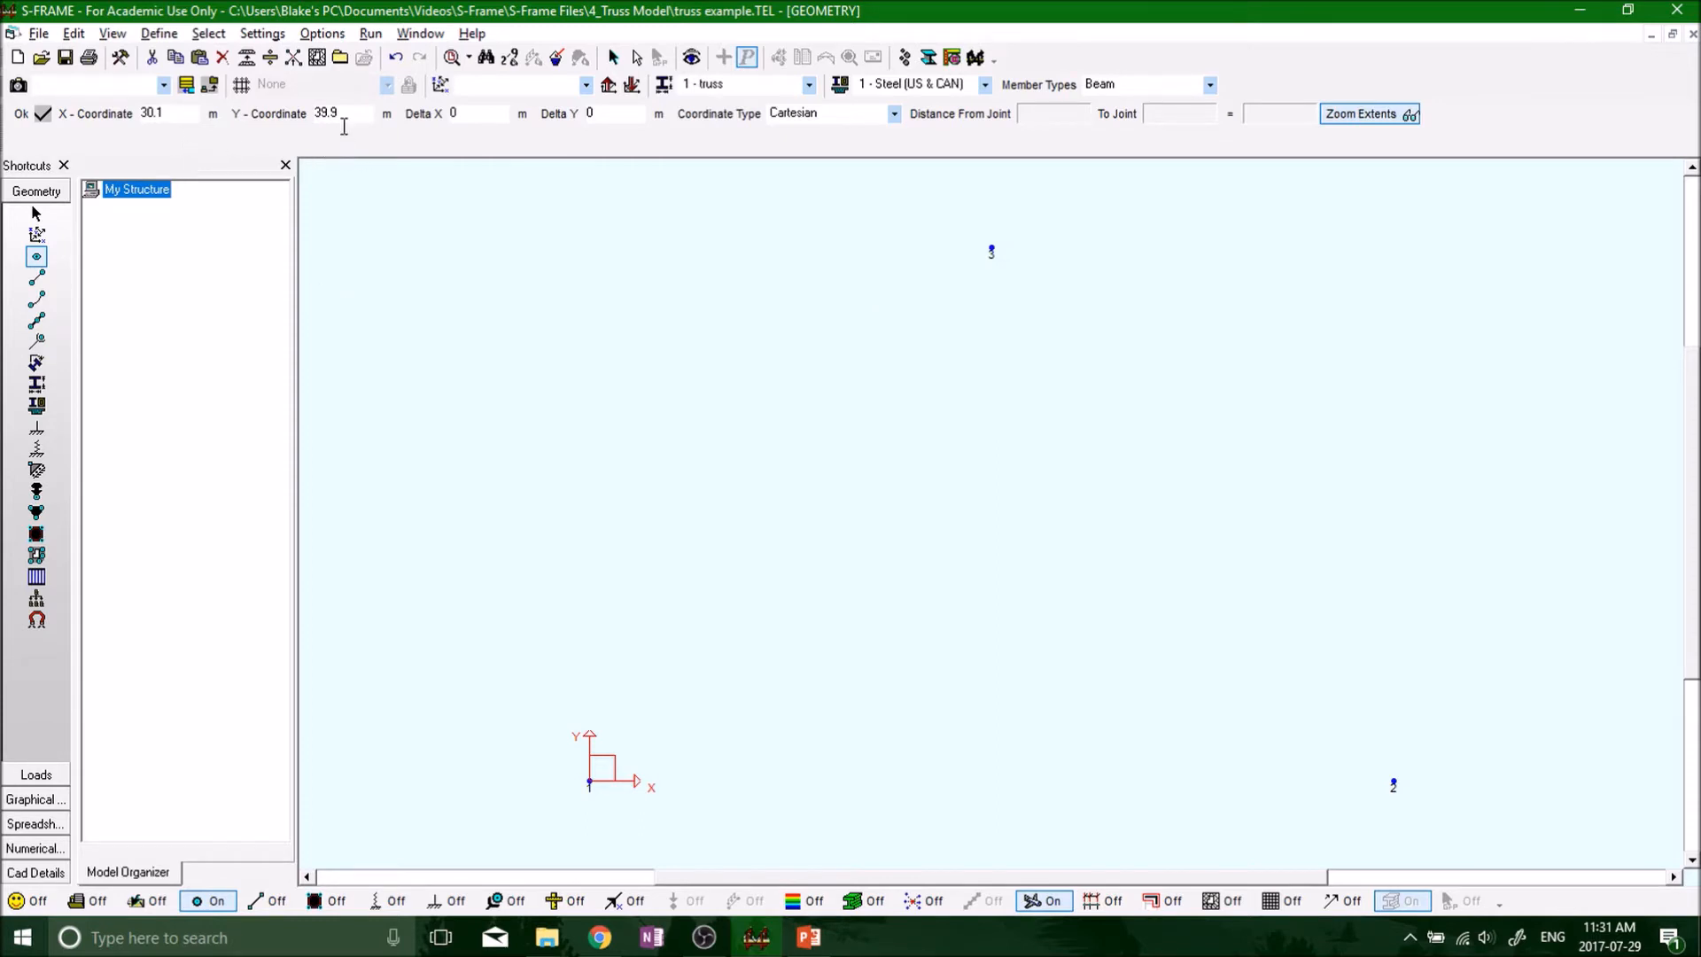
triple_click(325, 113)
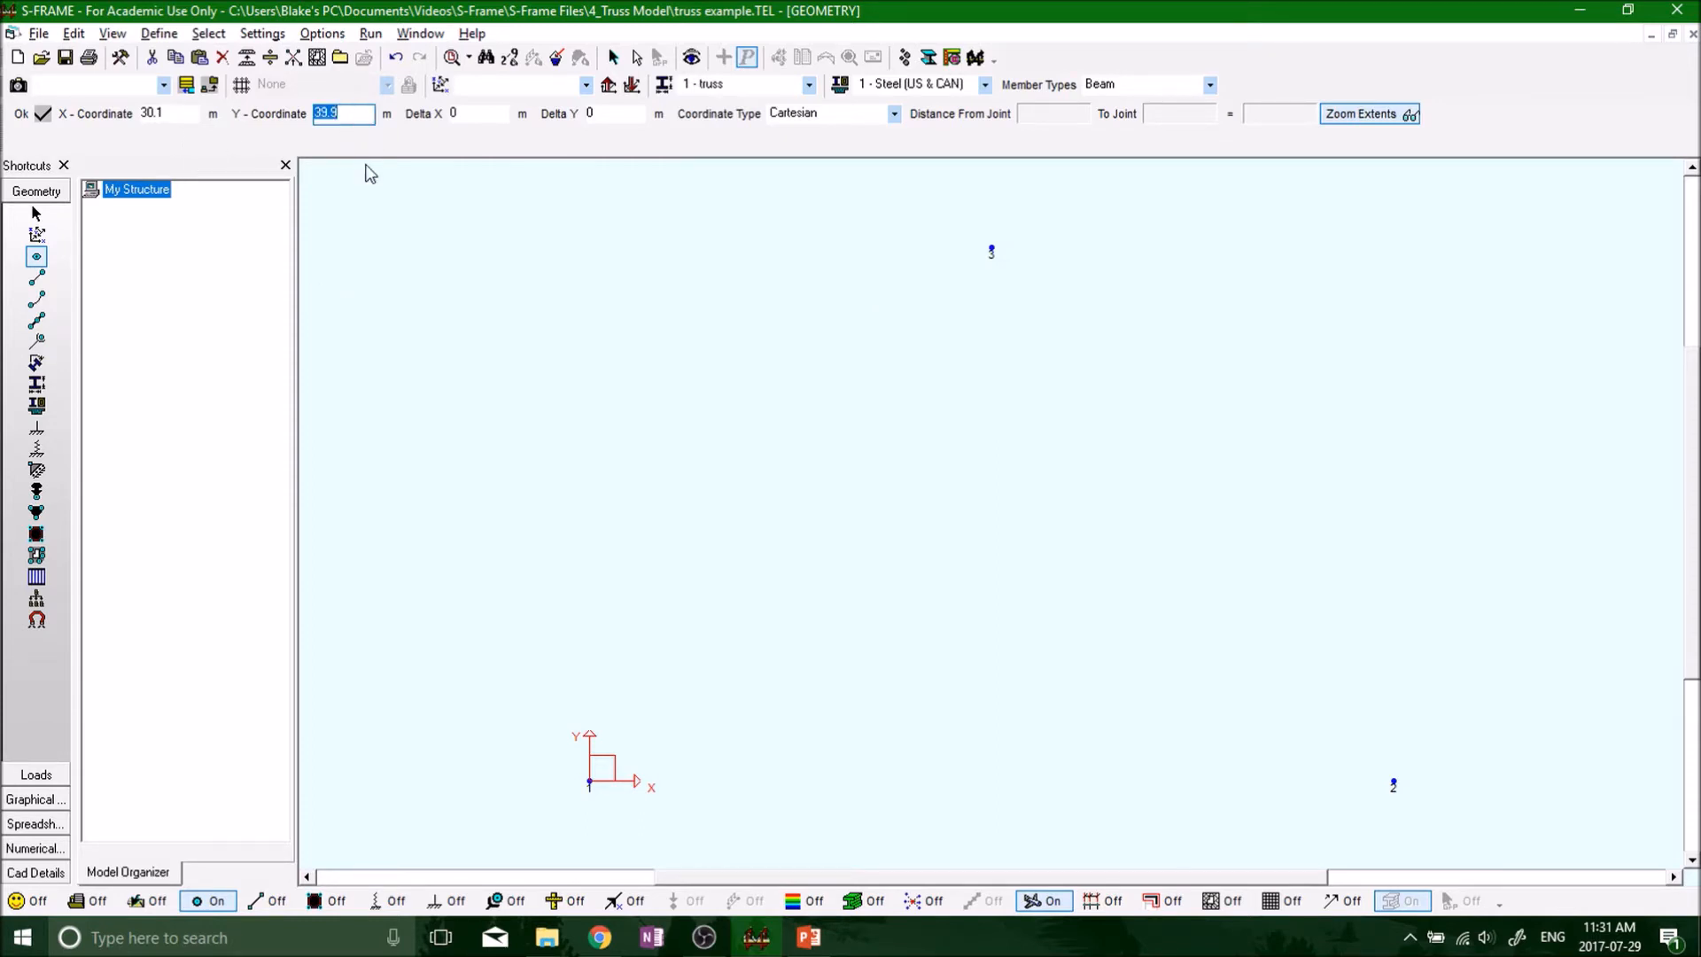
type("59")
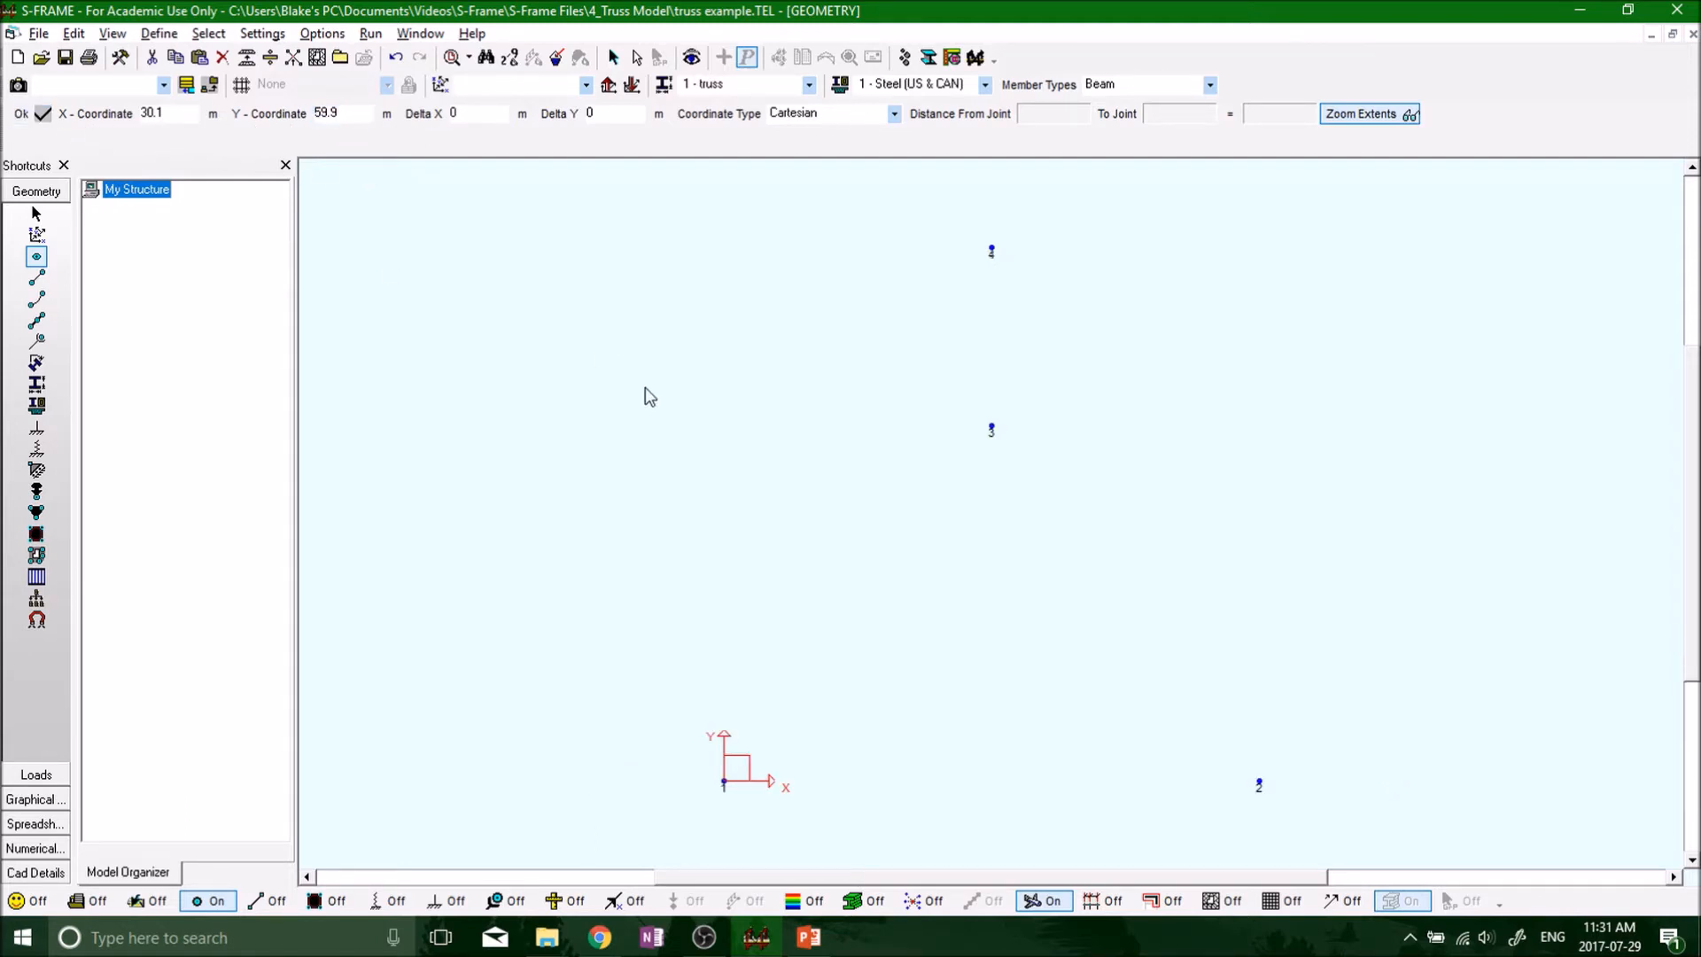
mouse_move(928, 546)
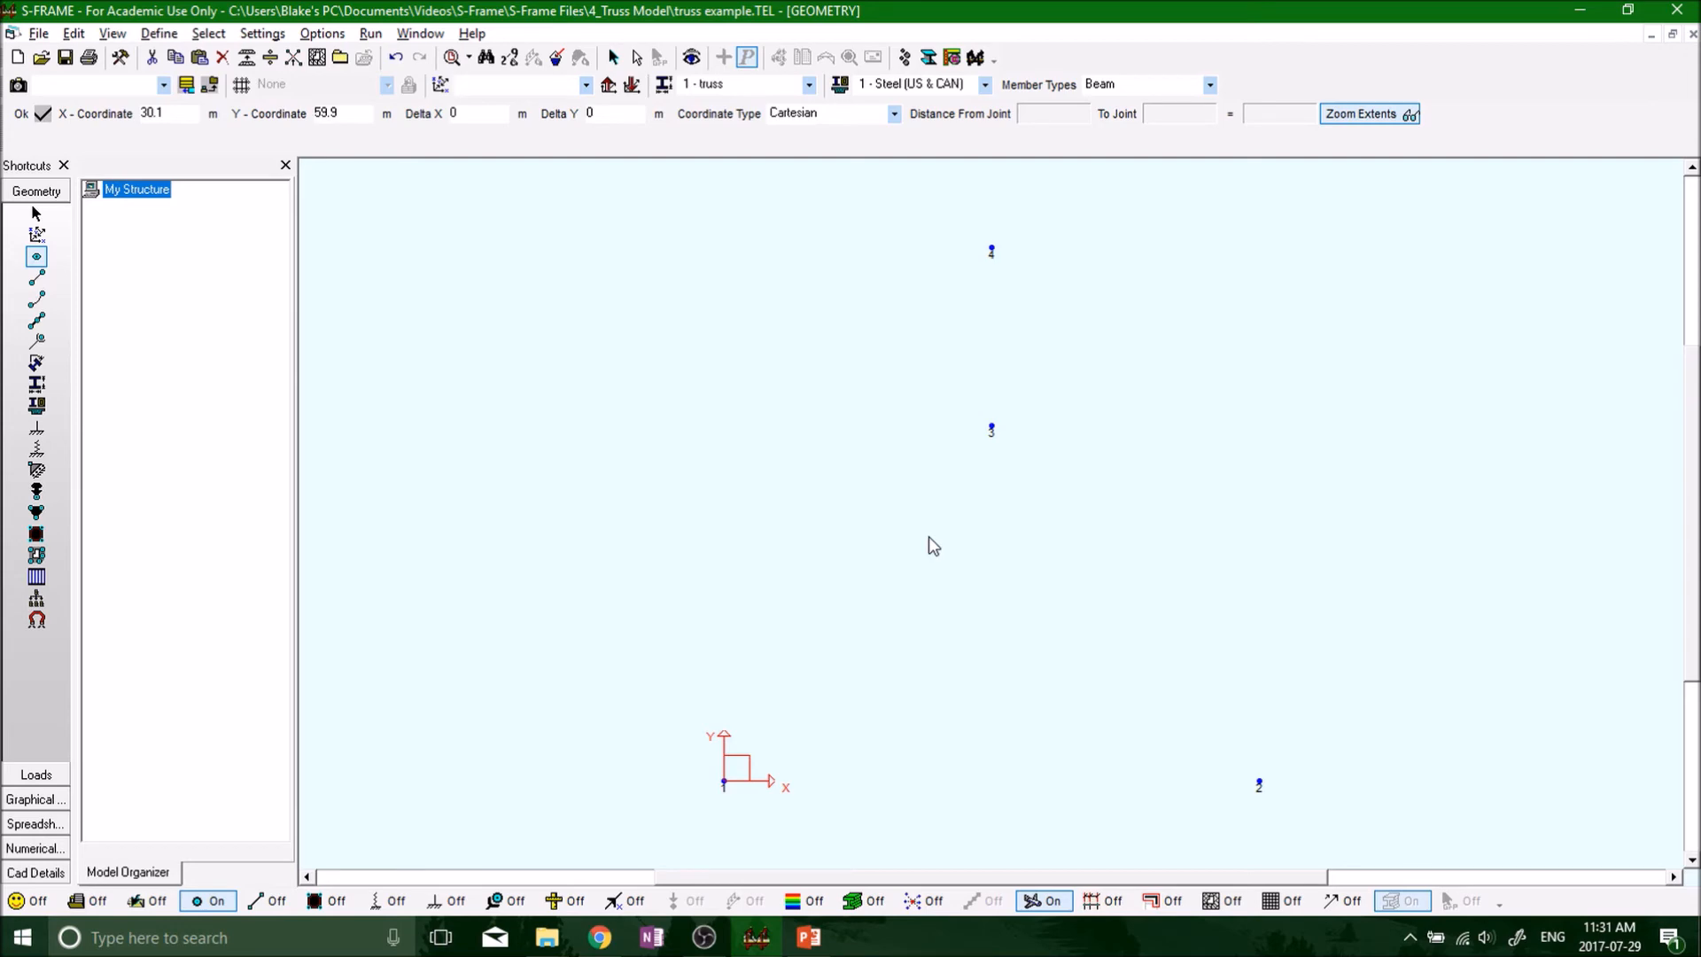
mouse_move(1038, 527)
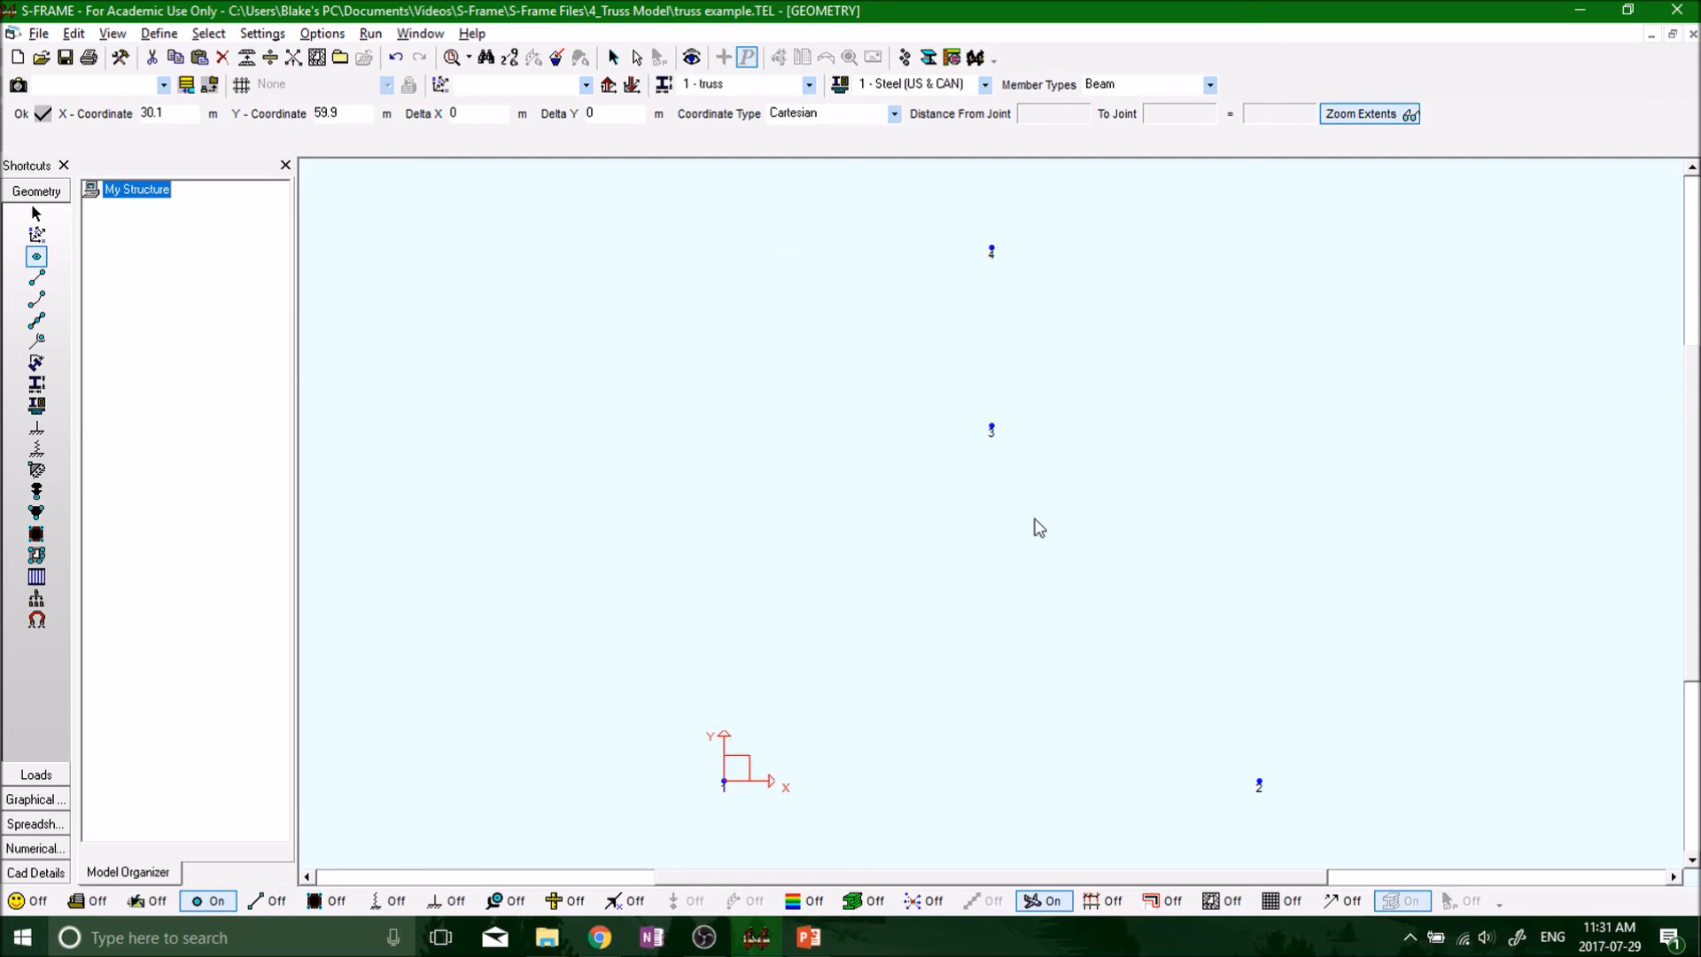
mouse_move(999, 477)
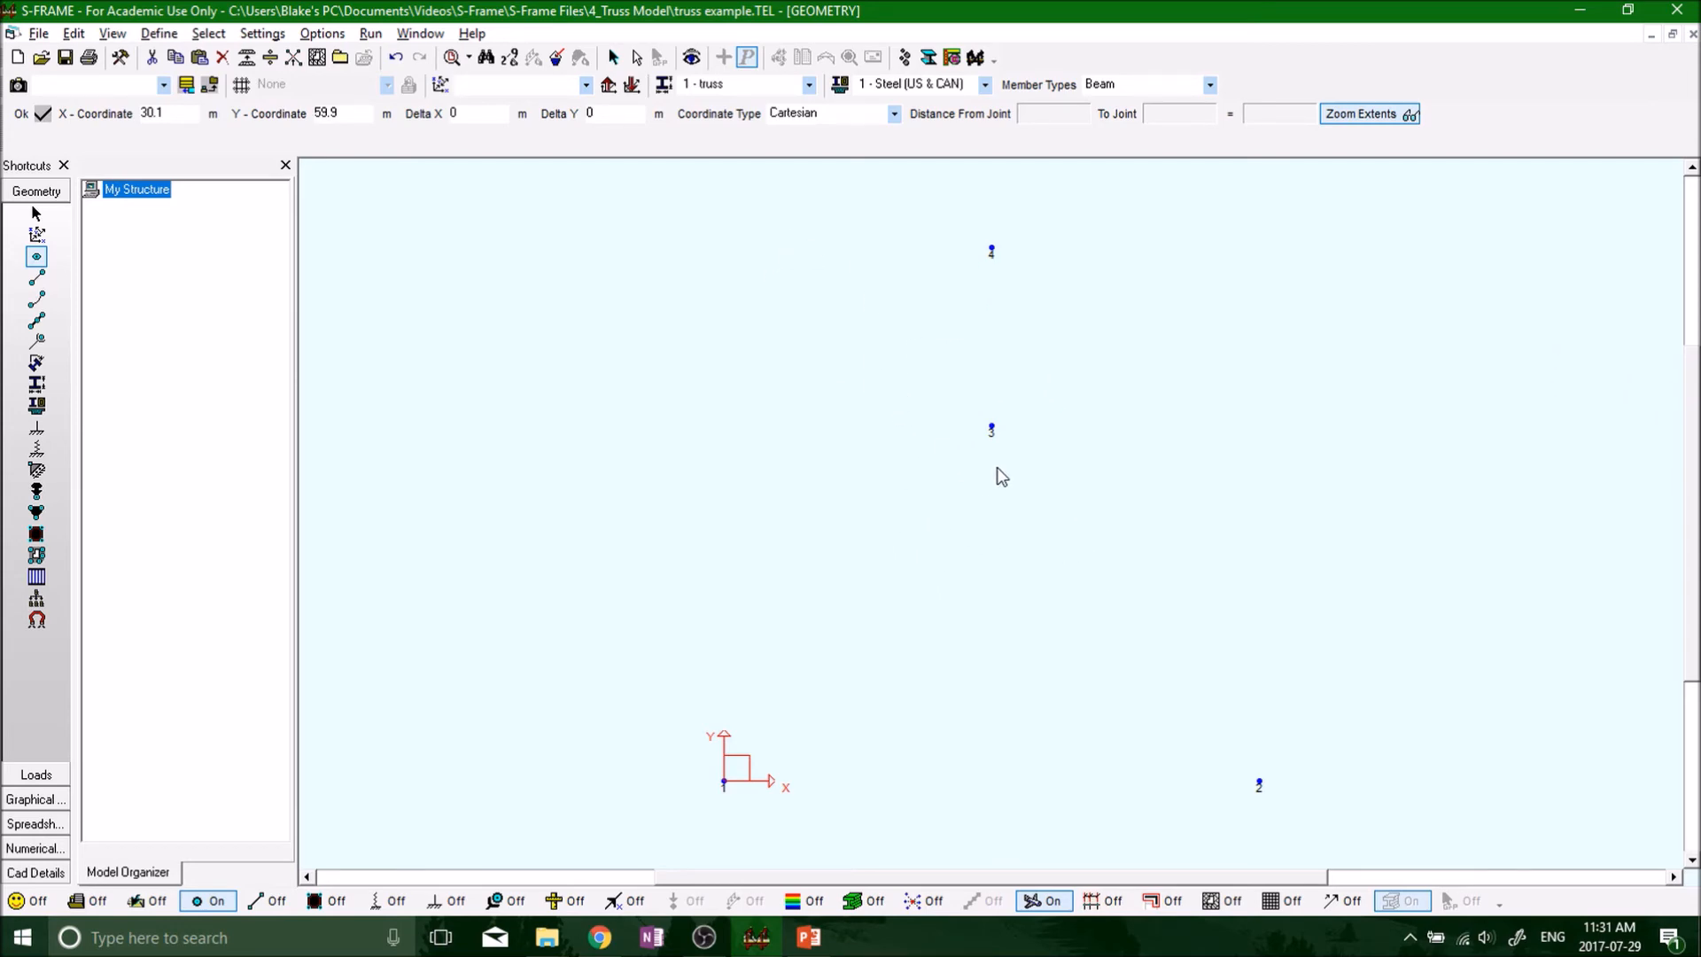
mouse_move(1069, 485)
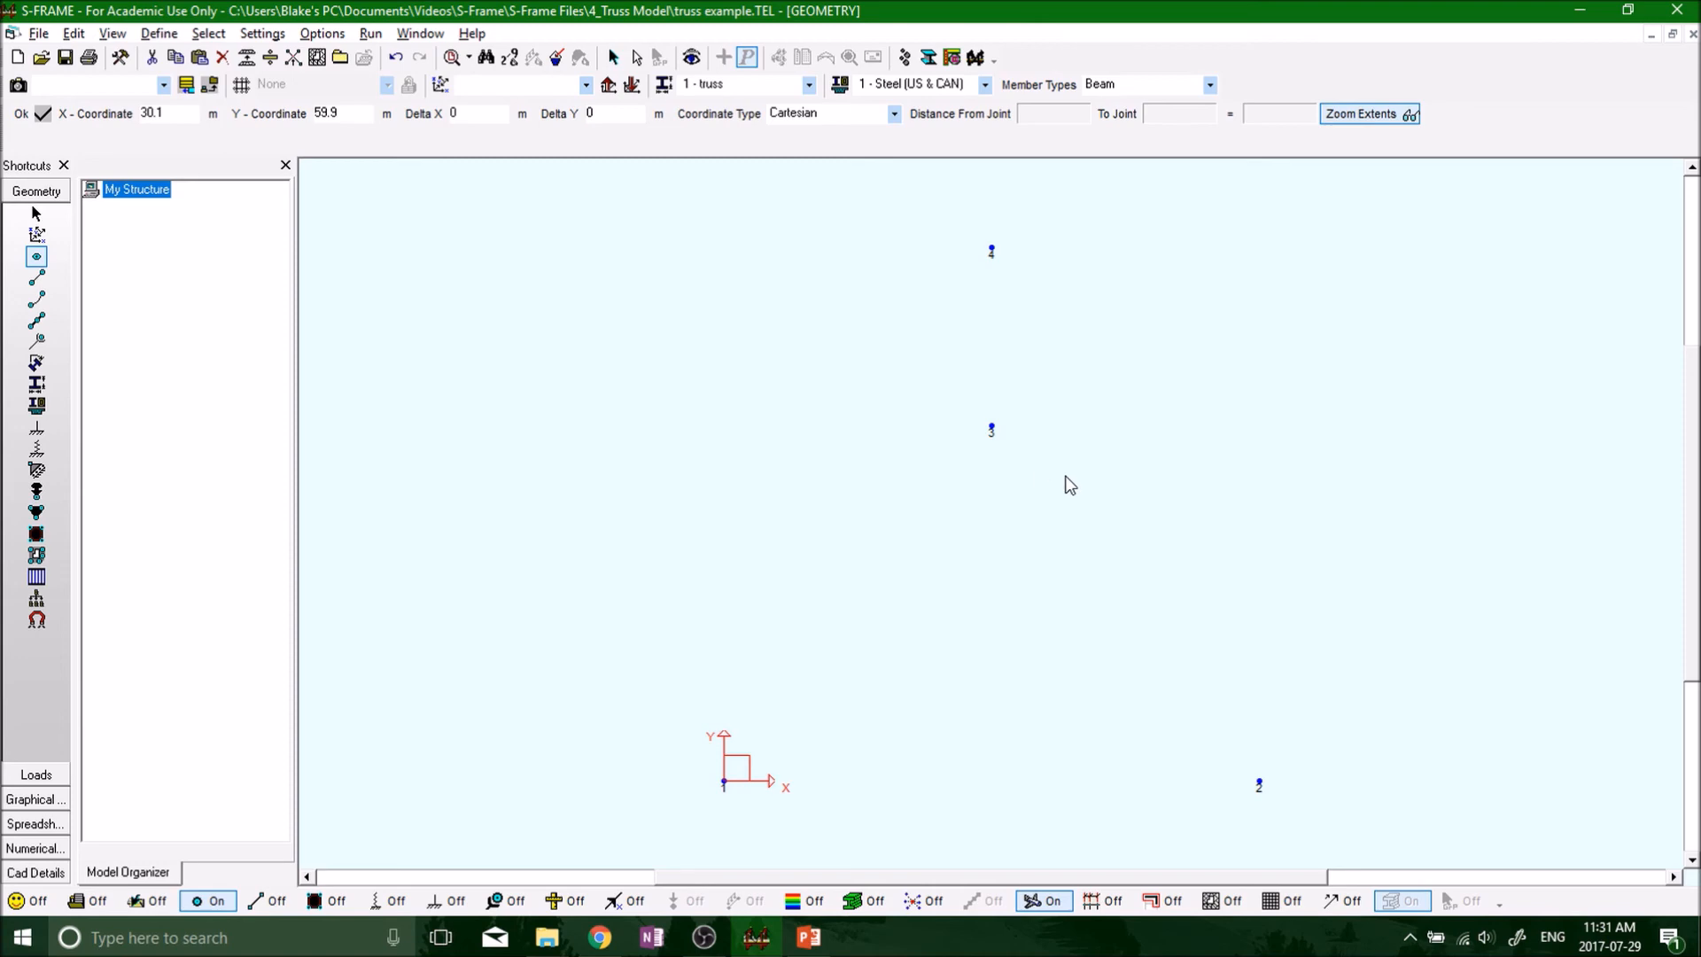